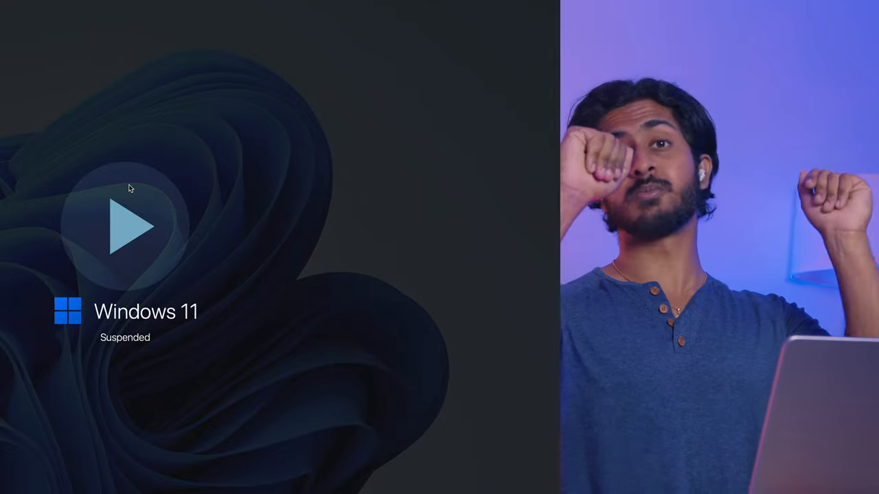
Step: Resume the suspended Windows 11 virtual machine so it runs again
{"action": "left_click", "coordinate": [129, 227]}
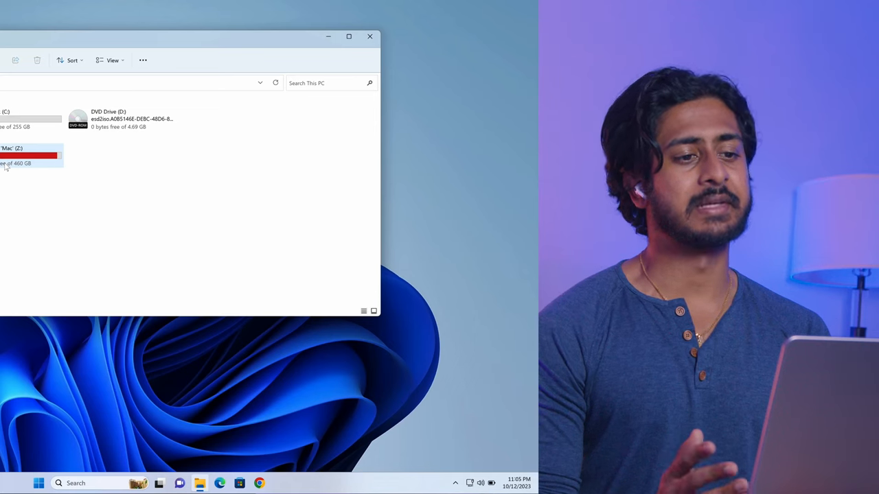
{"action": "mouse_move", "coordinate": [20, 165]}
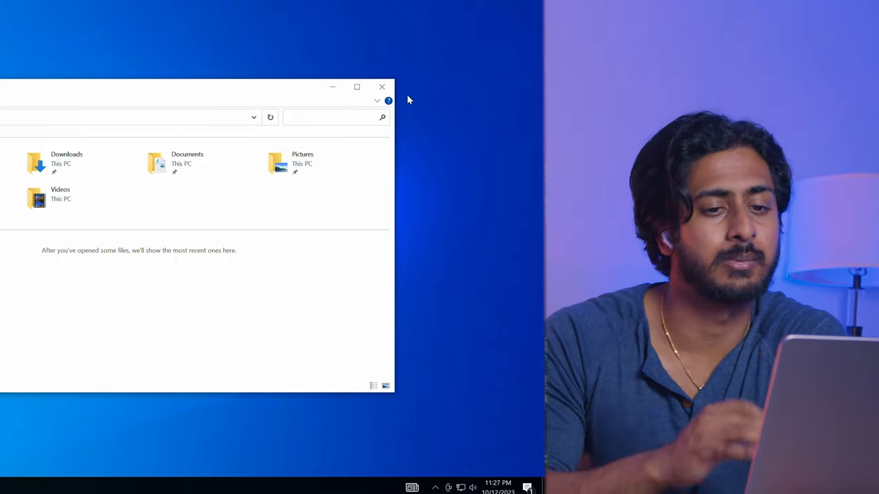
Step: Bring up File Explorer's Quick access with Downloads, Documents, Pictures and Videos in Windows 10
{"action": "left_click", "coordinate": [382, 88]}
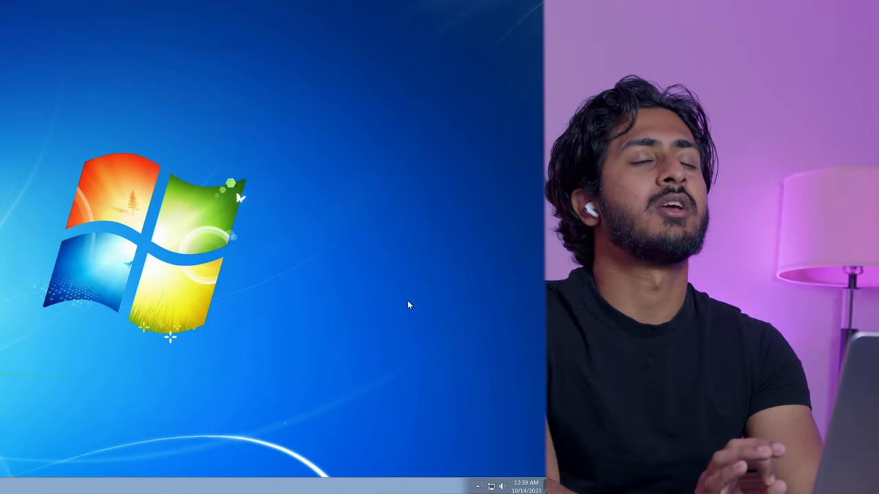
{"action": "mouse_move", "coordinate": [308, 319]}
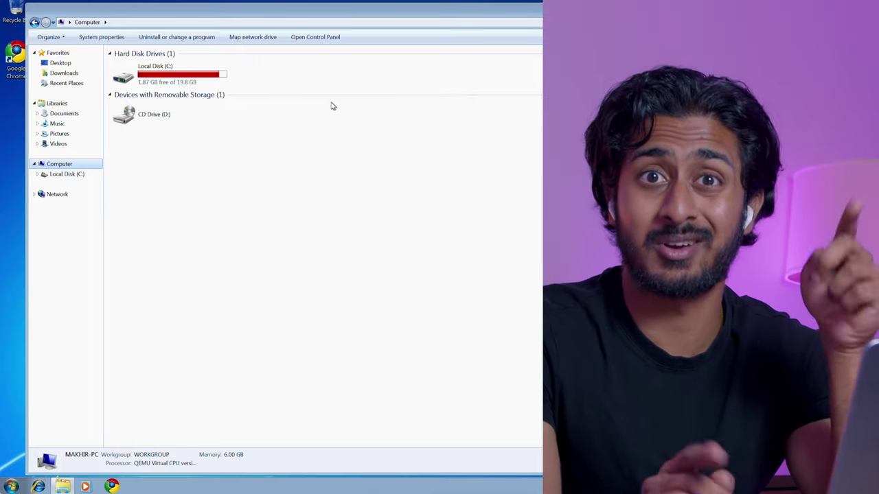
Step: View the Windows 7 local disk and CD drive, then return to the desktop
{"action": "left_click", "coordinate": [56, 103]}
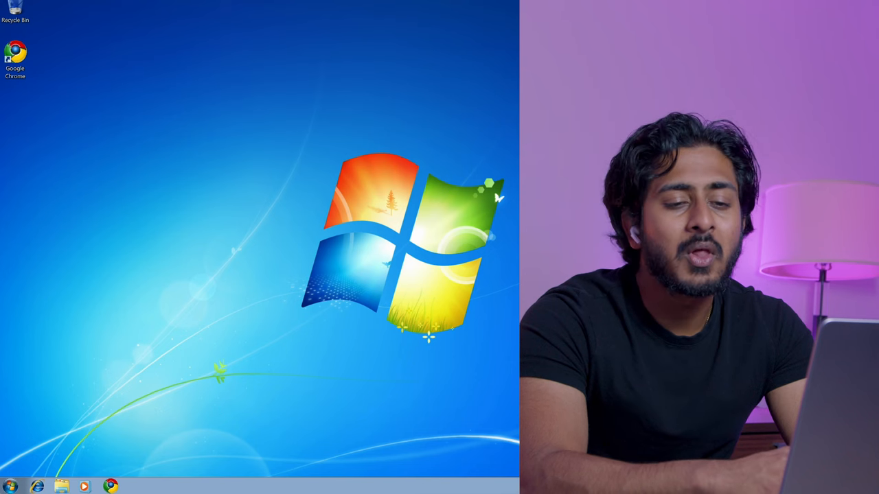
{"action": "left_click", "coordinate": [14, 483]}
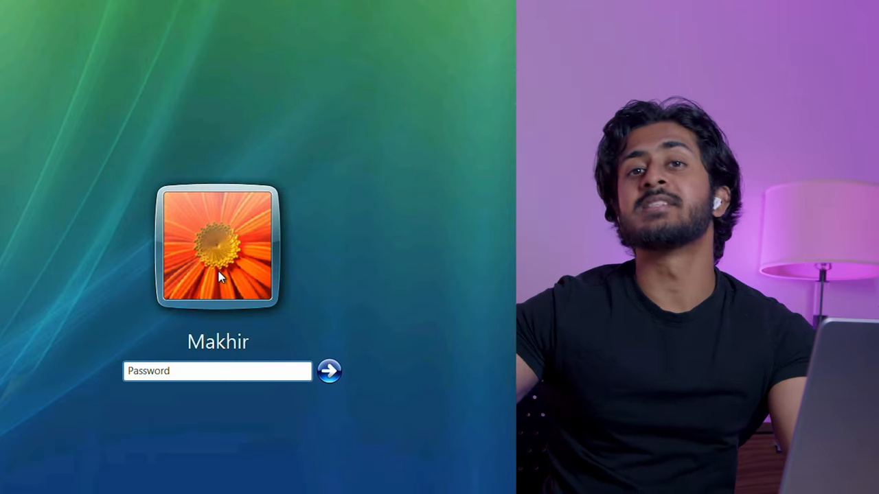
Step: Sign in to Vista, dismiss Welcome Center, open Computer and show the Start menu
{"action": "left_click", "coordinate": [217, 371]}
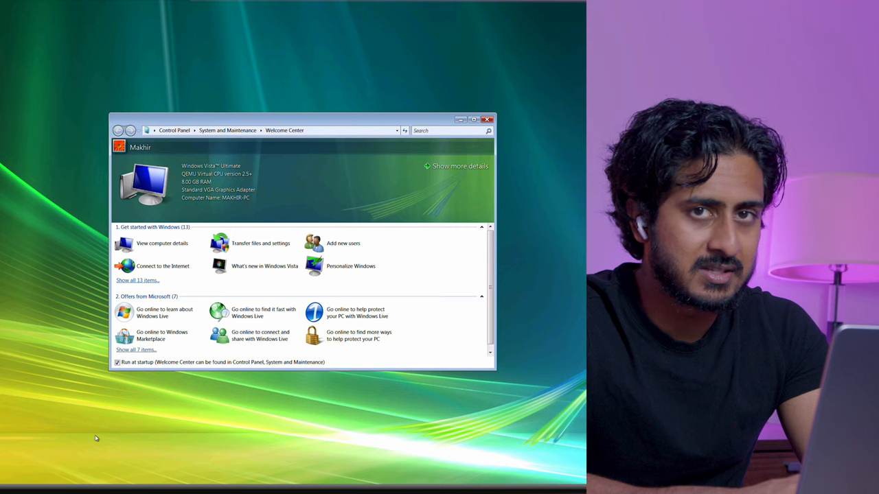
{"action": "left_click", "coordinate": [487, 120]}
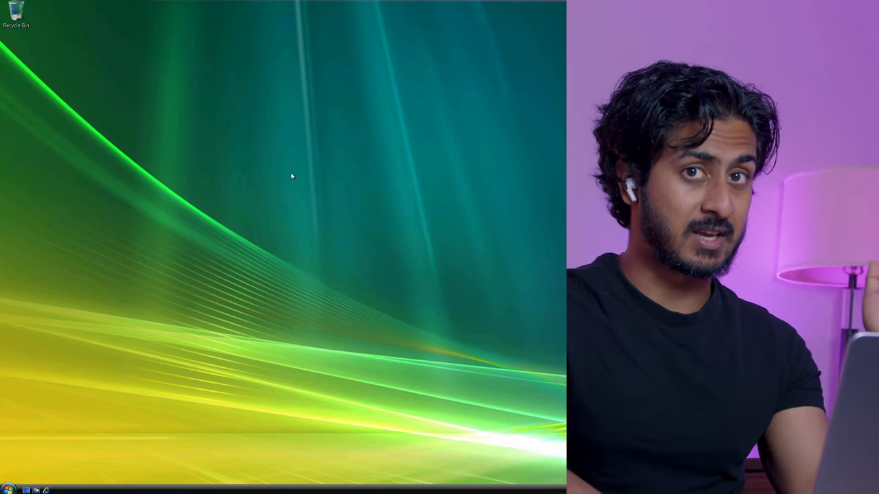
{"action": "left_click", "coordinate": [10, 487]}
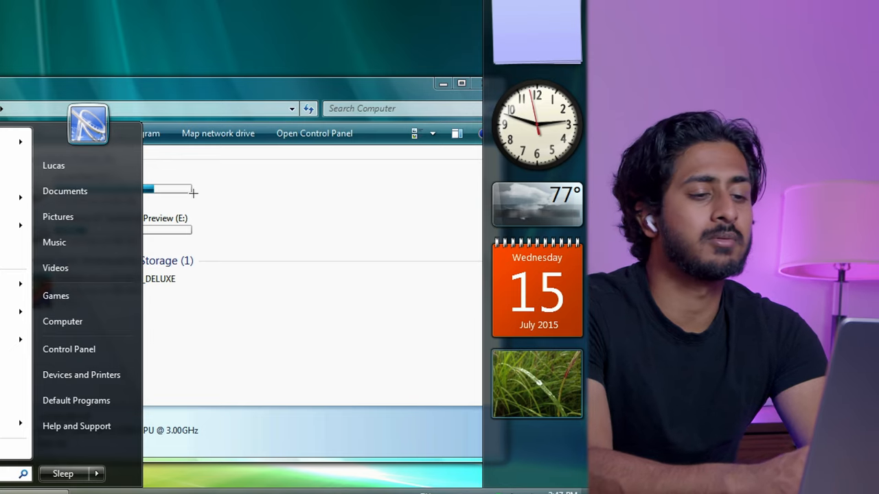
{"action": "left_click", "coordinate": [98, 474]}
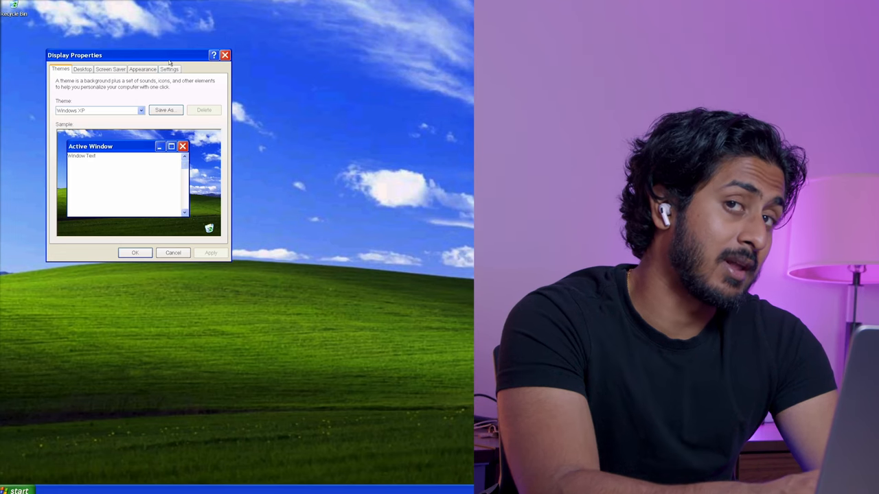
{"action": "mouse_move", "coordinate": [226, 55]}
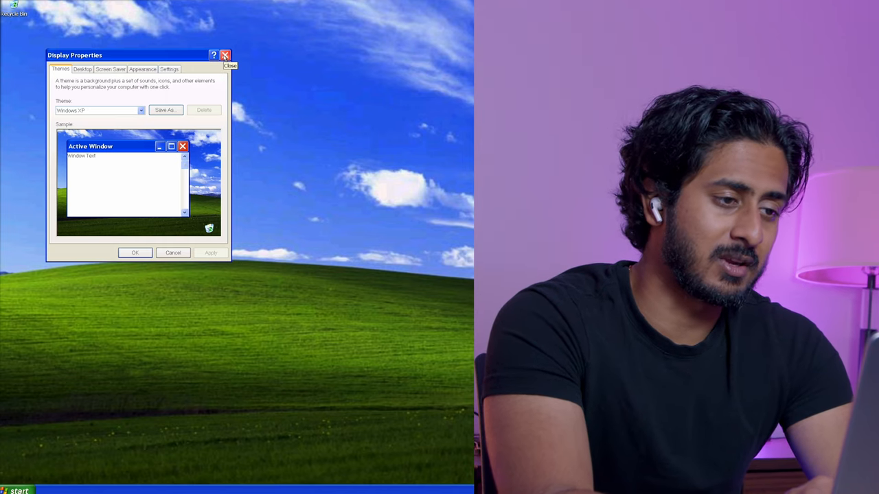
Step: Dismiss Display Properties and bring up the Run dialog on the XP desktop
{"action": "left_click", "coordinate": [228, 55]}
{"action": "type", "text": "skjdh"}
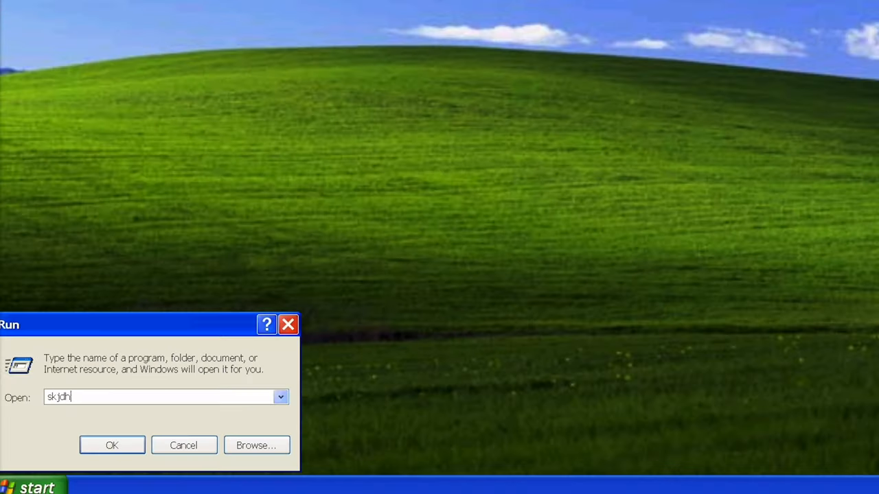
{"action": "left_click", "coordinate": [112, 445]}
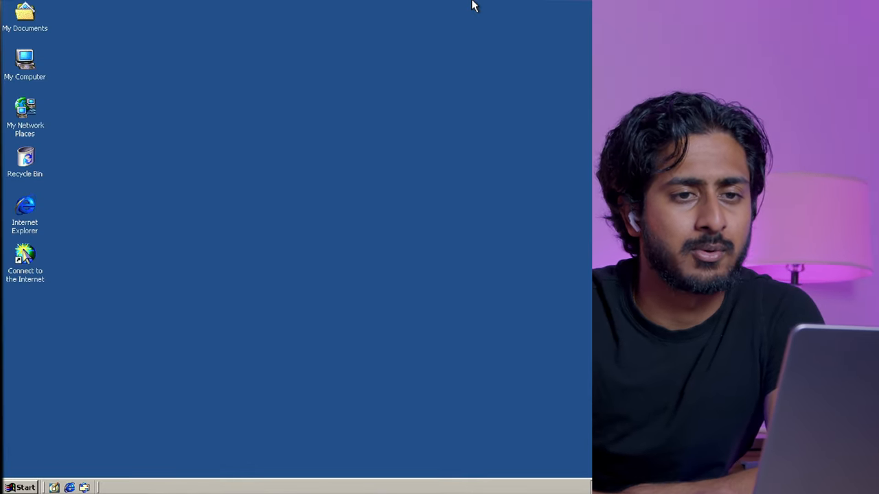
{"action": "mouse_move", "coordinate": [343, 93]}
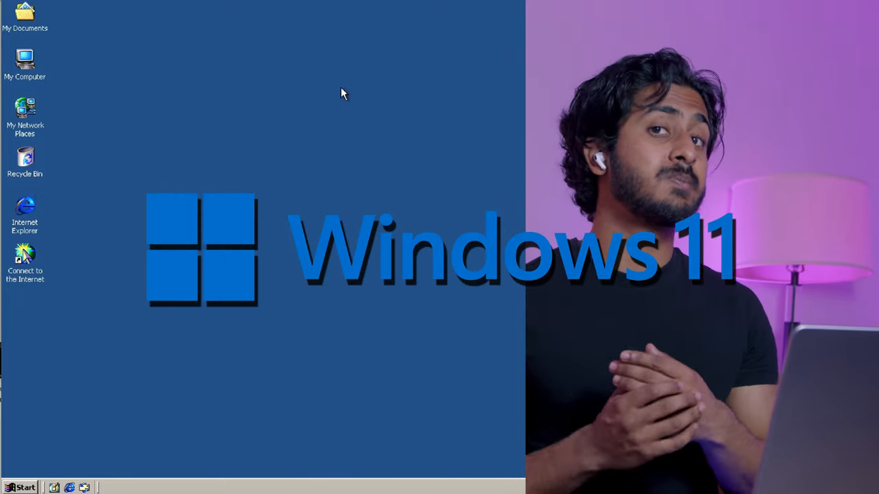
Step: Show the Windows 2000 Start menu with Programs, Documents, Settings, Run and Shut Down
{"action": "left_click", "coordinate": [24, 487]}
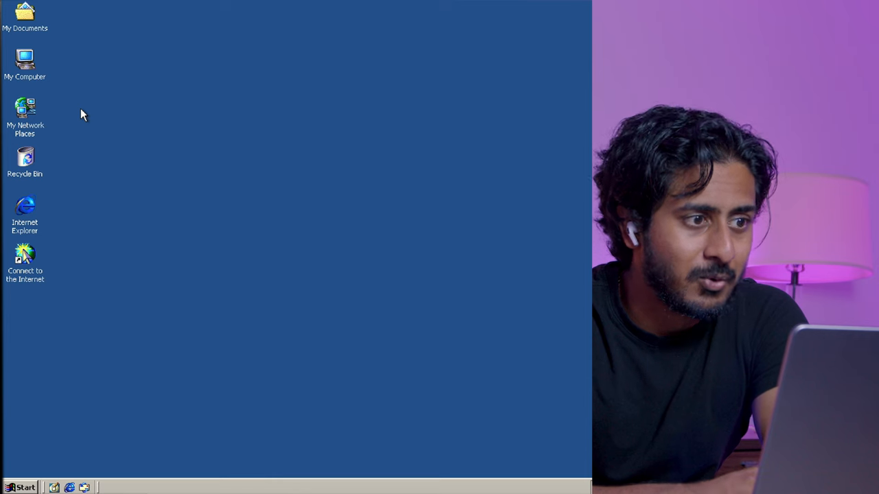
{"action": "left_click", "coordinate": [26, 484]}
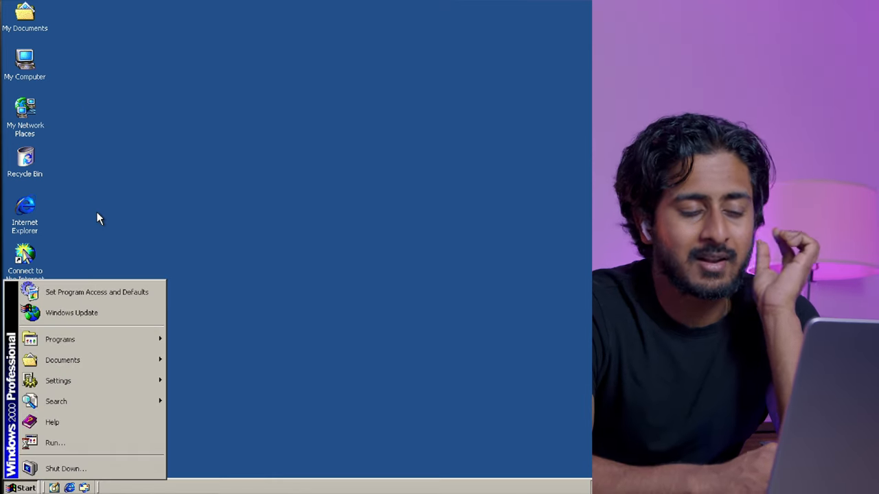